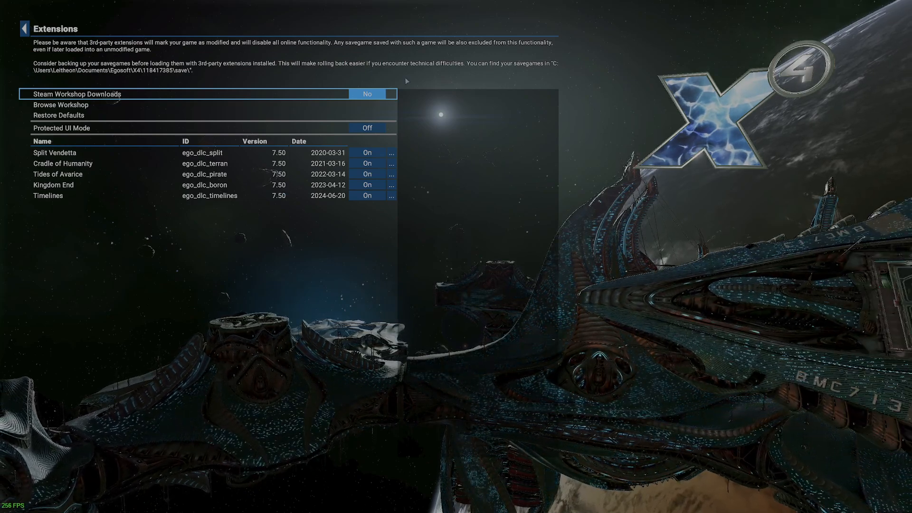
- Leave the extensions list, which shows only official DLCs, for the Settings menu
{"action": "left_click", "coordinate": [25, 28]}
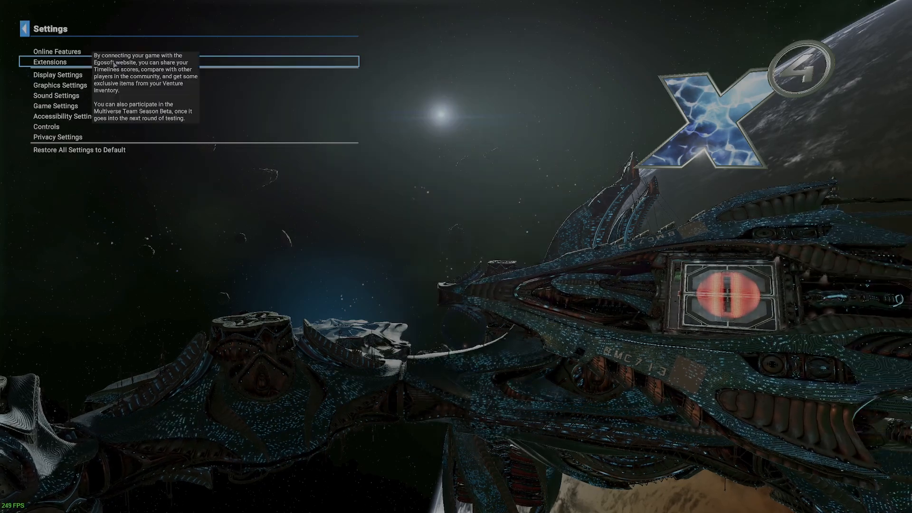
{"action": "left_click", "coordinate": [23, 30]}
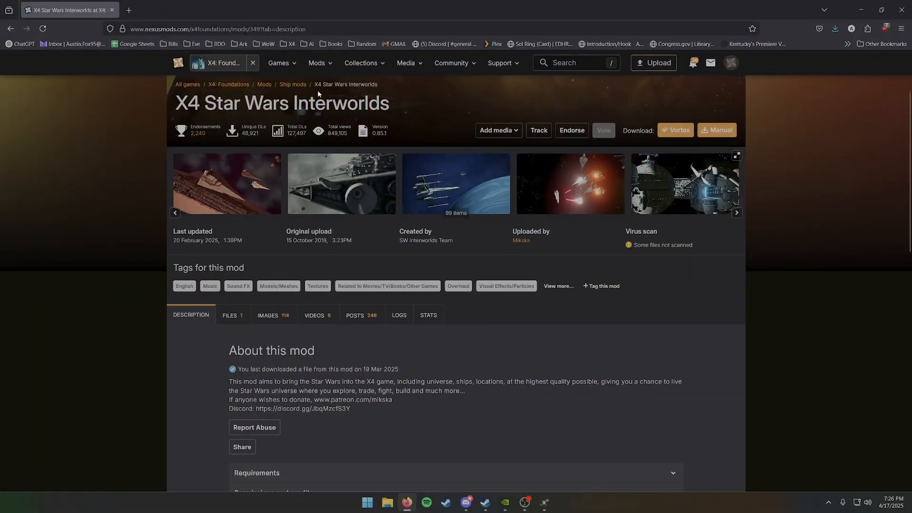
{"action": "mouse_move", "coordinate": [264, 318]}
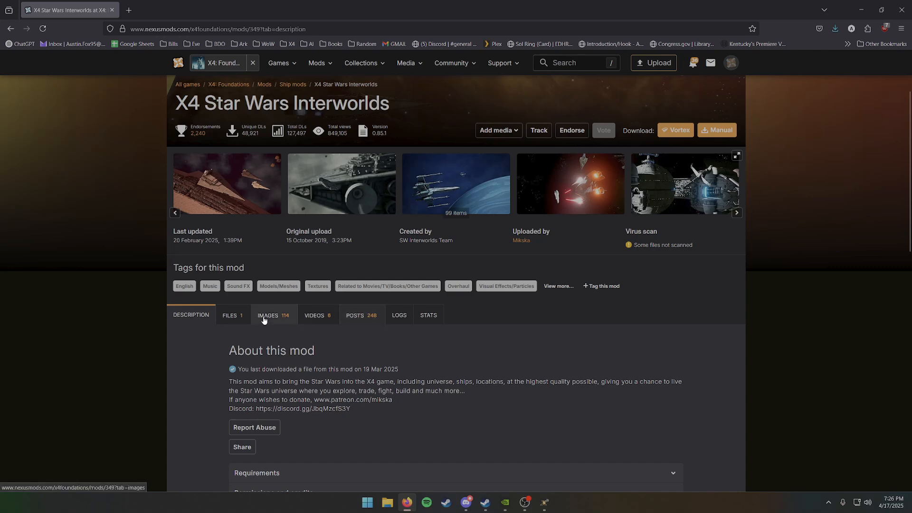
{"action": "scroll", "scroll_direction": "down", "scroll_amount": 3}
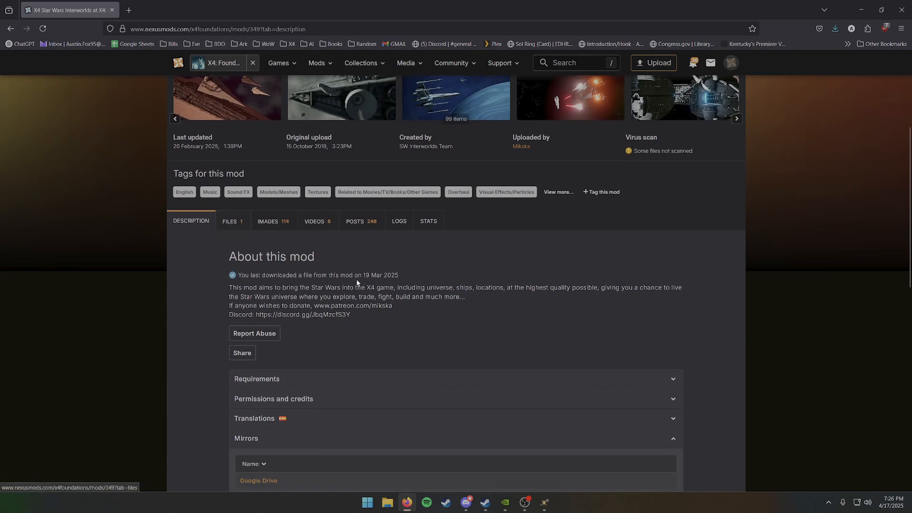
{"action": "scroll", "scroll_direction": "down", "scroll_amount": 3}
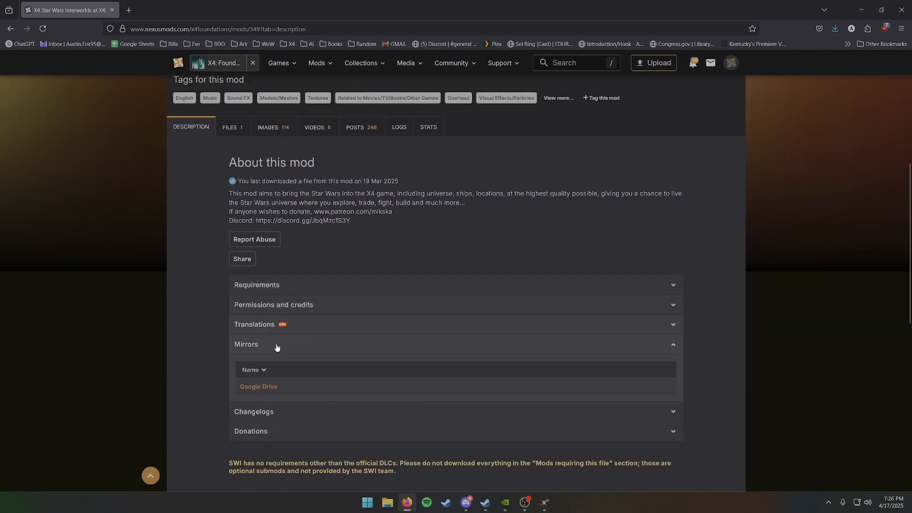
{"action": "mouse_move", "coordinate": [815, 84]}
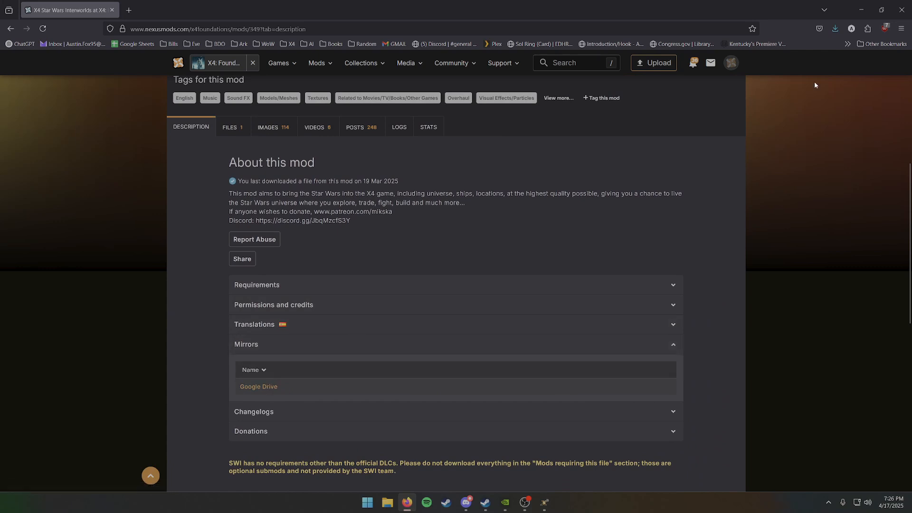
{"action": "left_click", "coordinate": [836, 28]}
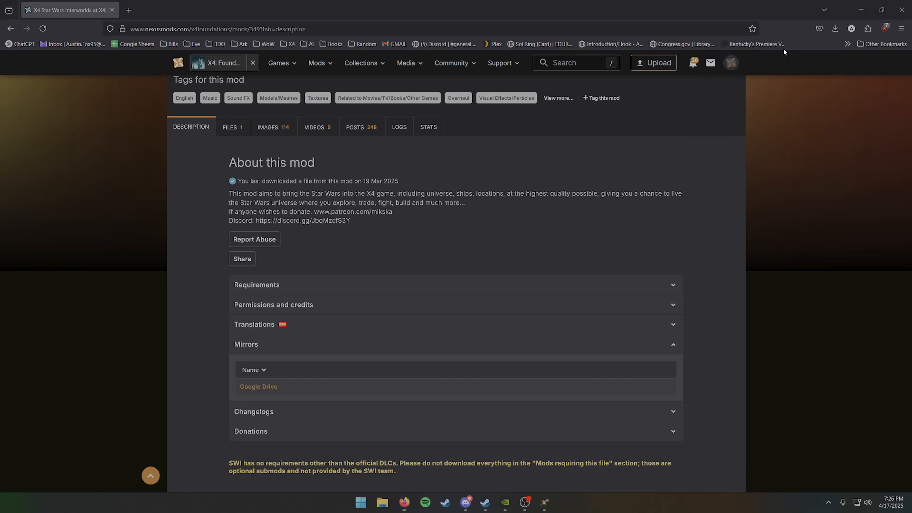
{"action": "left_click", "coordinate": [558, 502]}
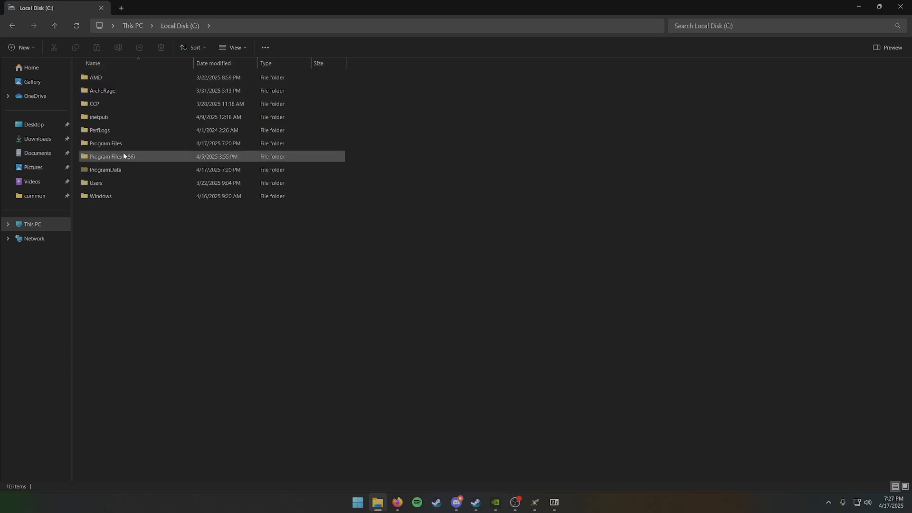
- Browse through Program Files (x86), Steam, steamapps and common into X4 Foundations
{"action": "double_click", "coordinate": [110, 157]}
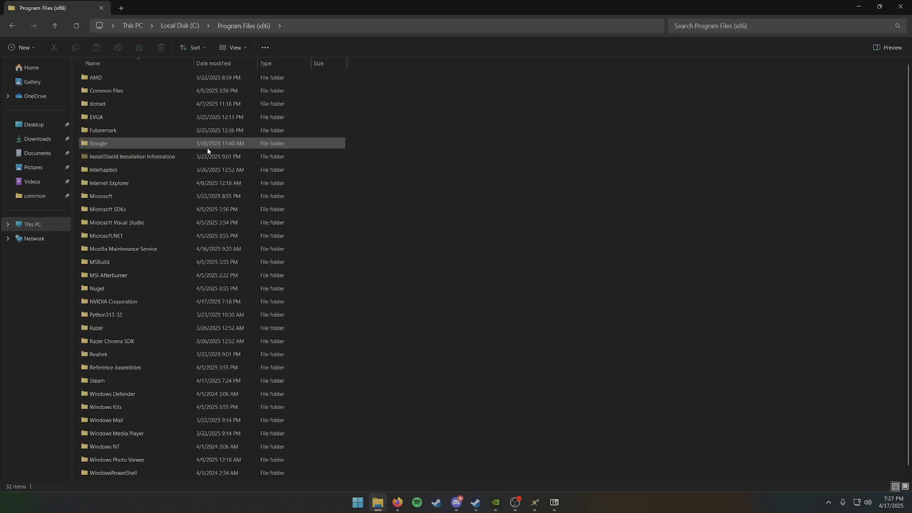
{"action": "double_click", "coordinate": [98, 380]}
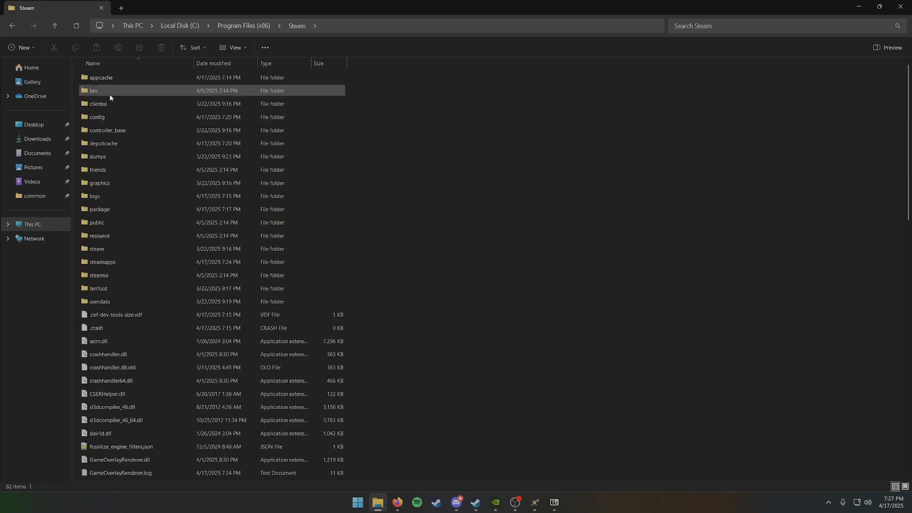
{"action": "double_click", "coordinate": [102, 261]}
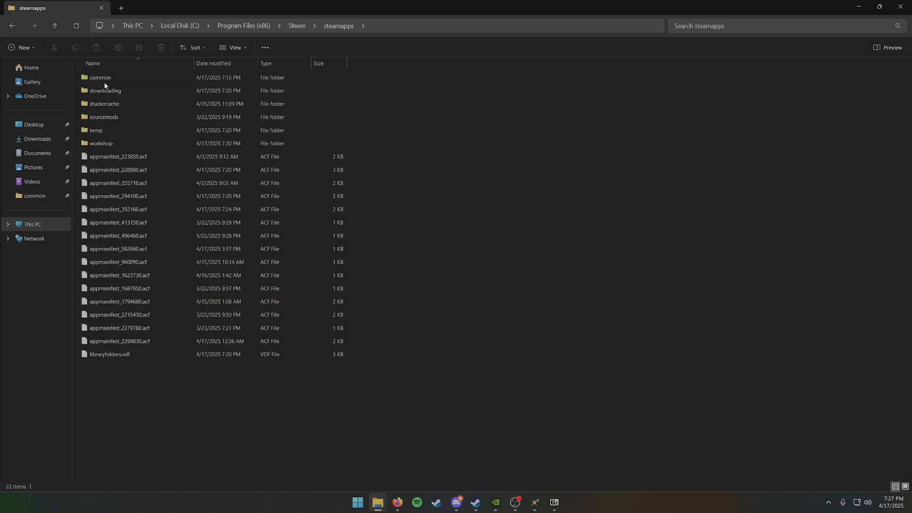
{"action": "double_click", "coordinate": [100, 77]}
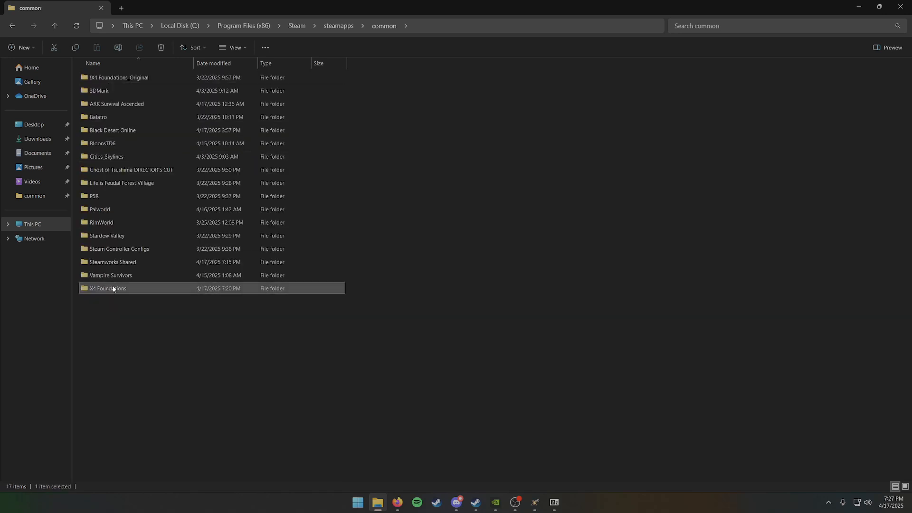
{"action": "double_click", "coordinate": [108, 288]}
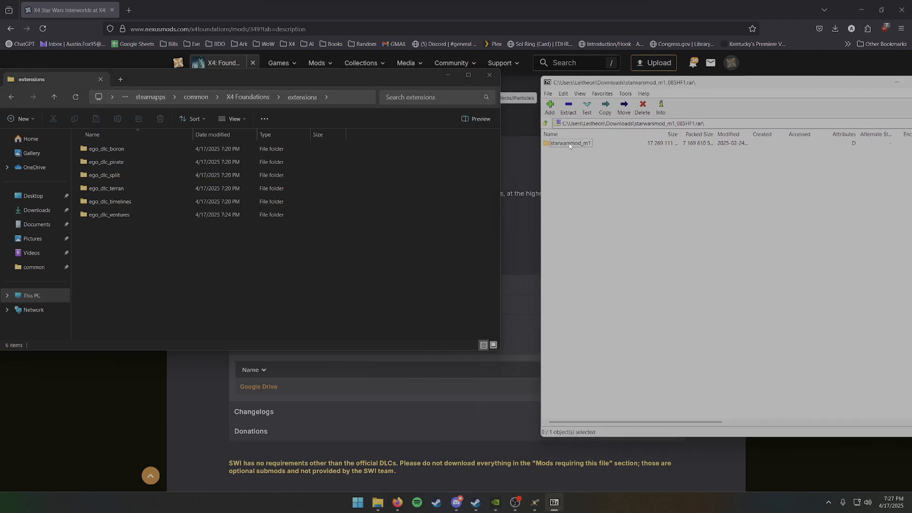
- Select the starwarsmod folder inside the 7-Zip archive for extraction
{"action": "left_click", "coordinate": [568, 106]}
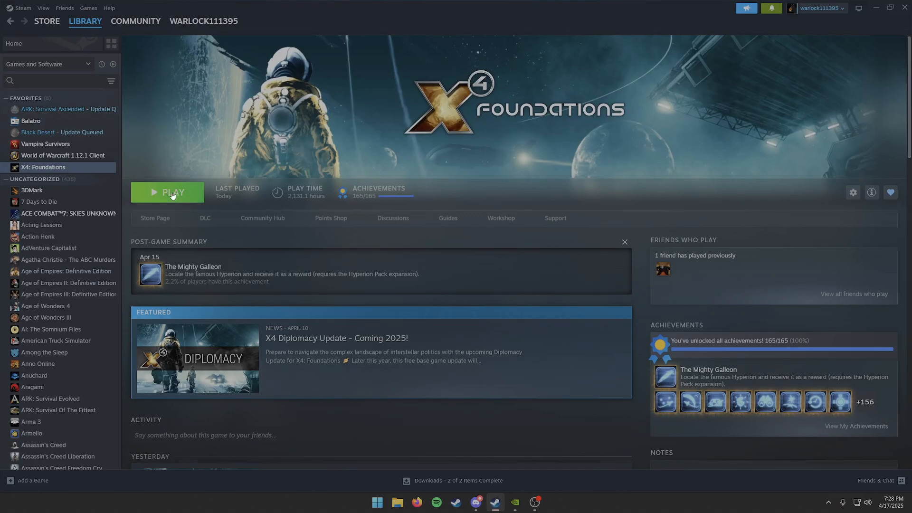
- Hit PLAY on the X4: Foundations Steam library page
{"action": "left_click", "coordinate": [168, 192]}
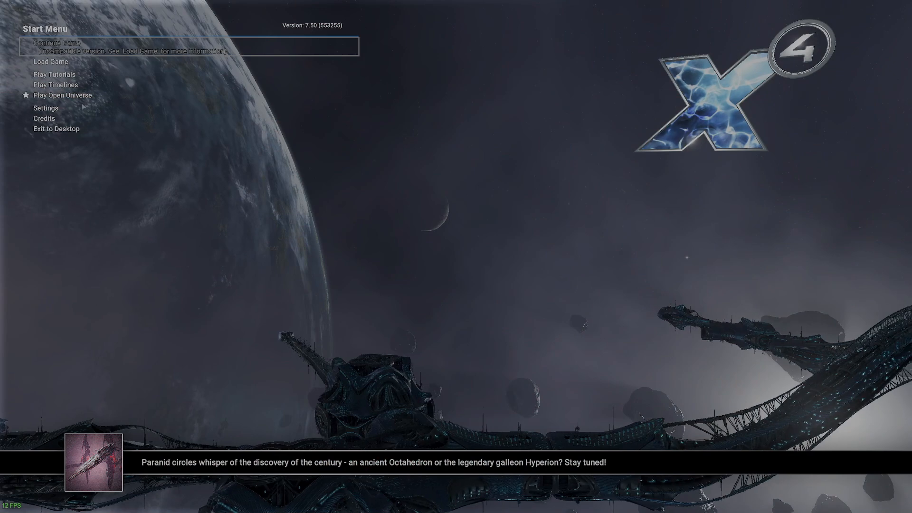
- Switch the SW Interworlds extension On in Settings > Extensions, then back out
{"action": "left_click", "coordinate": [46, 108]}
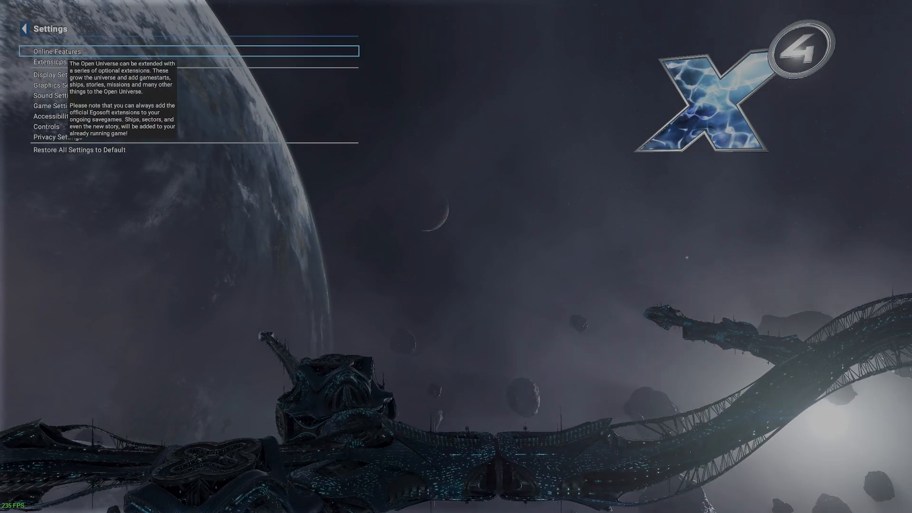
{"action": "left_click", "coordinate": [44, 62]}
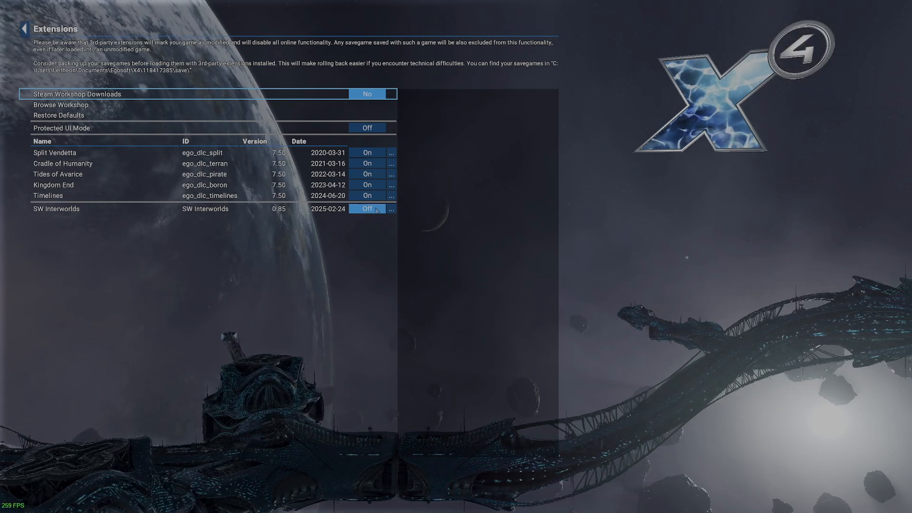
{"action": "left_click", "coordinate": [367, 209]}
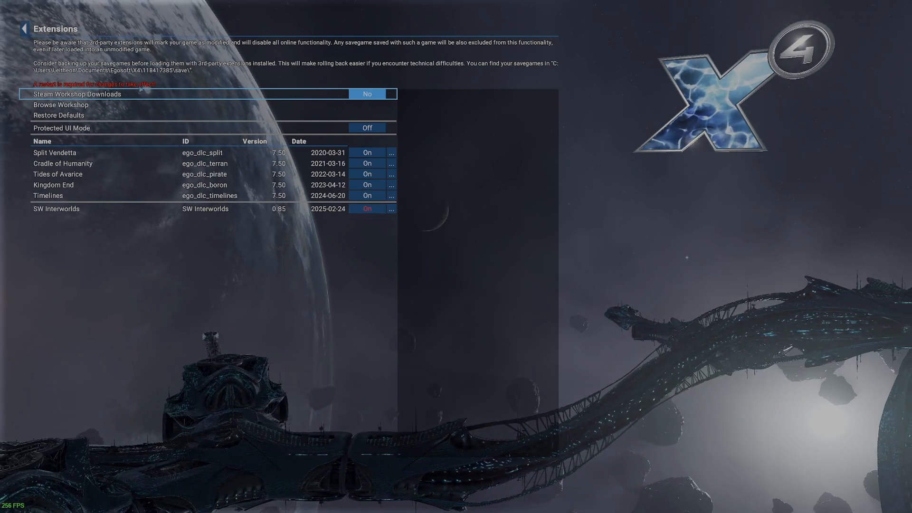
{"action": "left_click", "coordinate": [25, 29]}
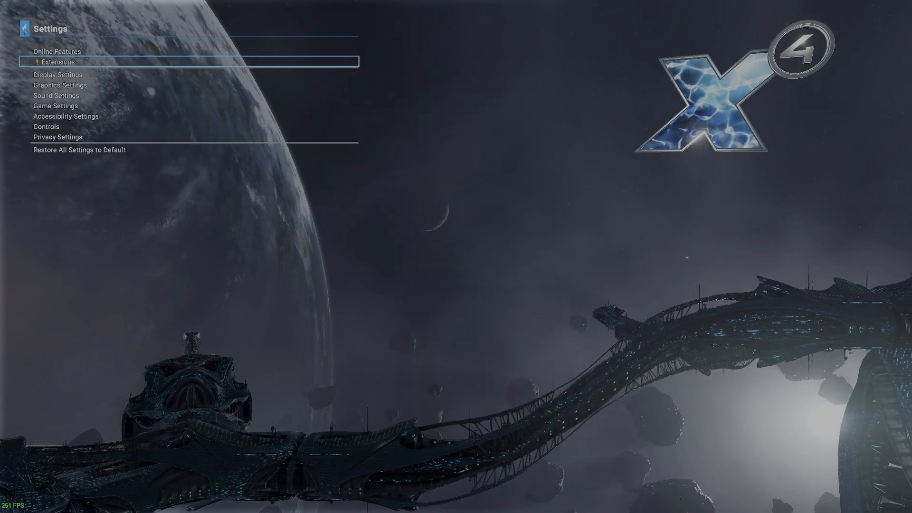
{"action": "key", "text": "Escape"}
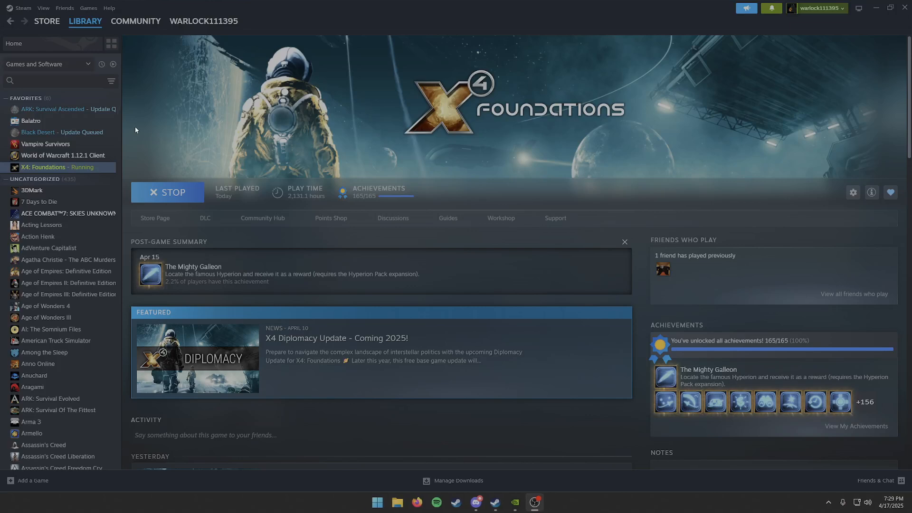
- Relaunch X4: Foundations from Steam's PLAY button so the mod loads
{"action": "left_click", "coordinate": [167, 193]}
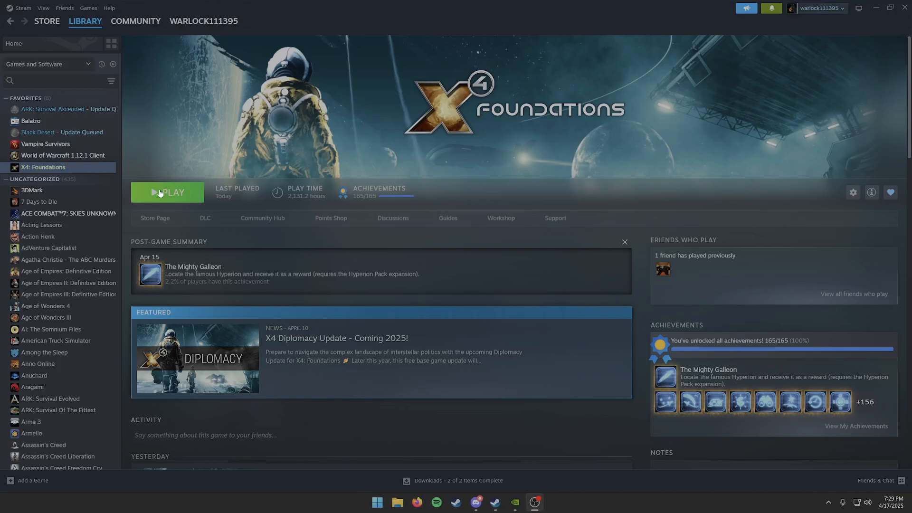
{"action": "left_click", "coordinate": [167, 192]}
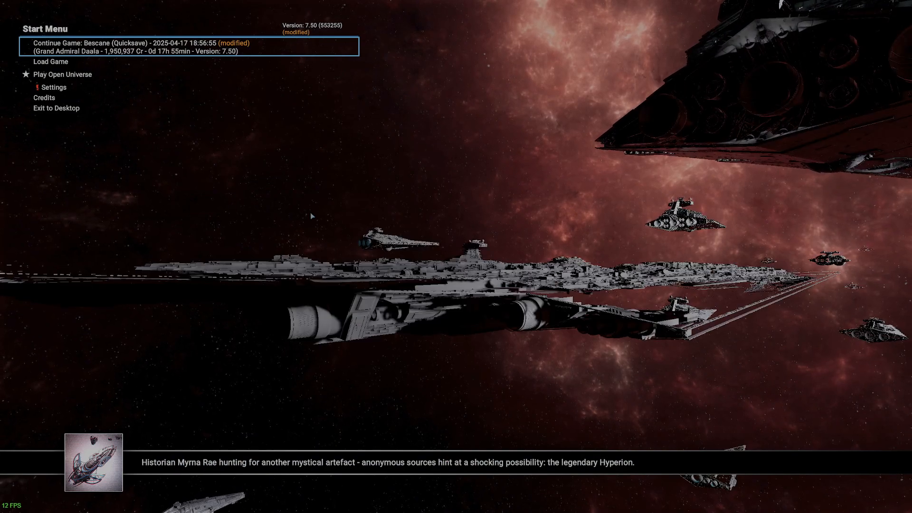
{"action": "mouse_move", "coordinate": [61, 74]}
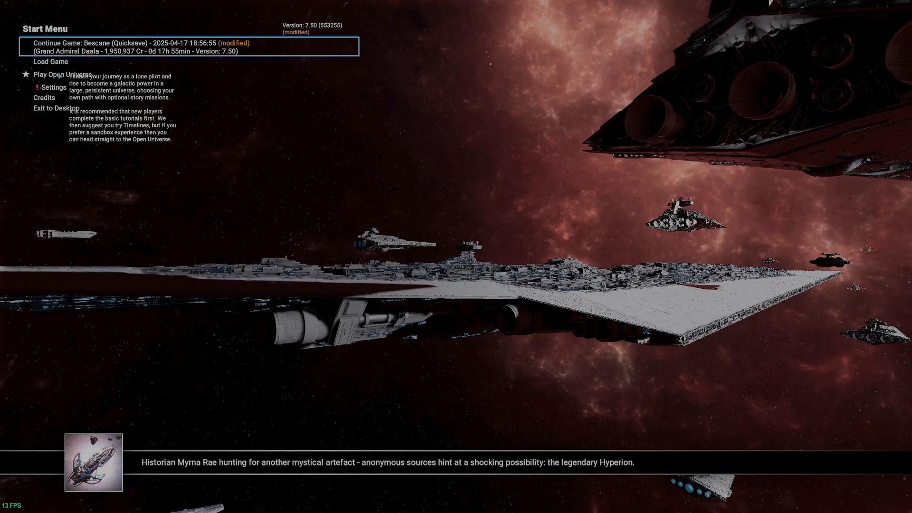
- Open Play Open Universe and preview Shape Your Own Future and Imperial Free Agent starts
{"action": "left_click", "coordinate": [56, 74]}
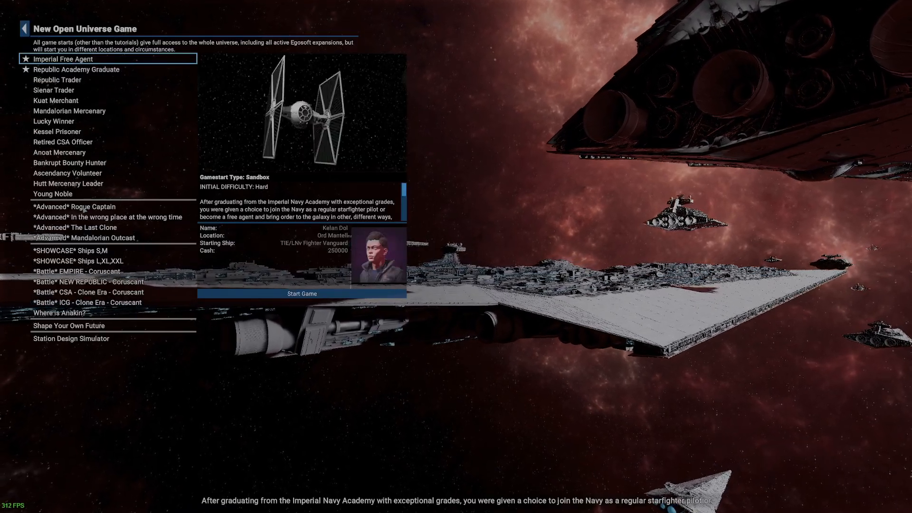
{"action": "left_click", "coordinate": [69, 325]}
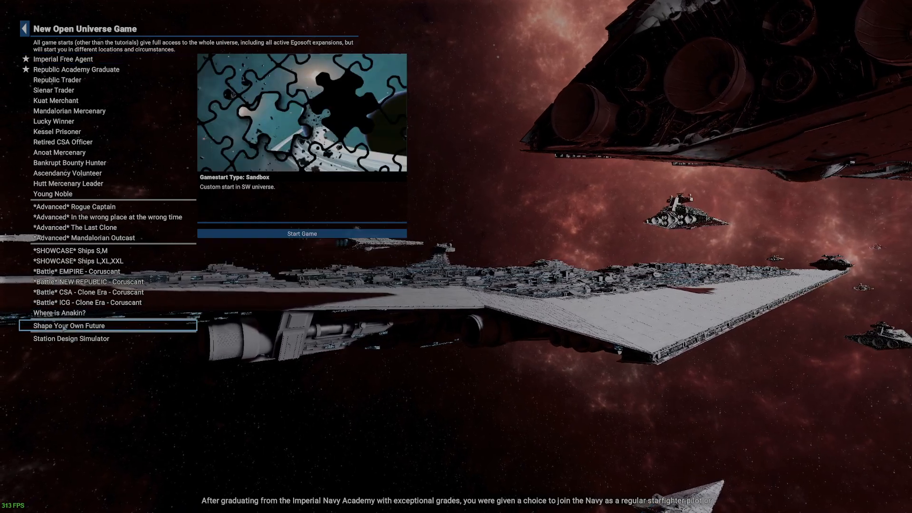
{"action": "mouse_move", "coordinate": [47, 59]}
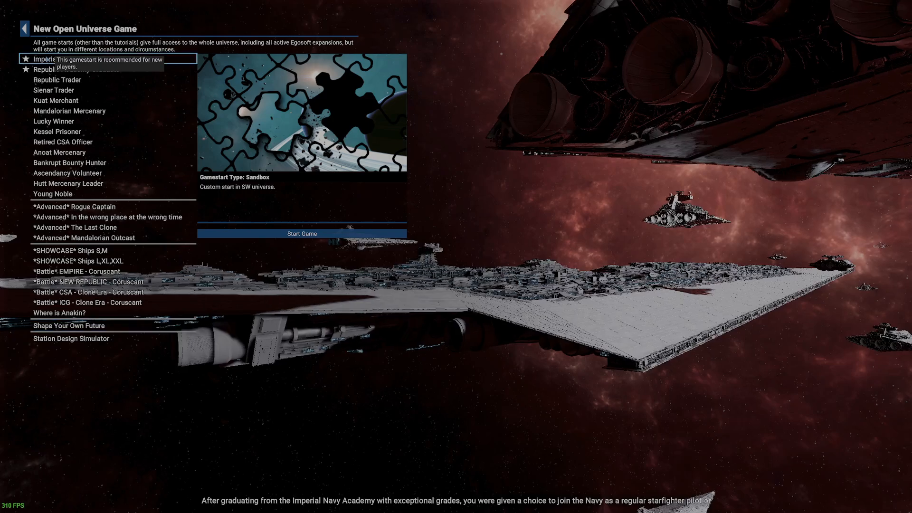
{"action": "left_click", "coordinate": [57, 59]}
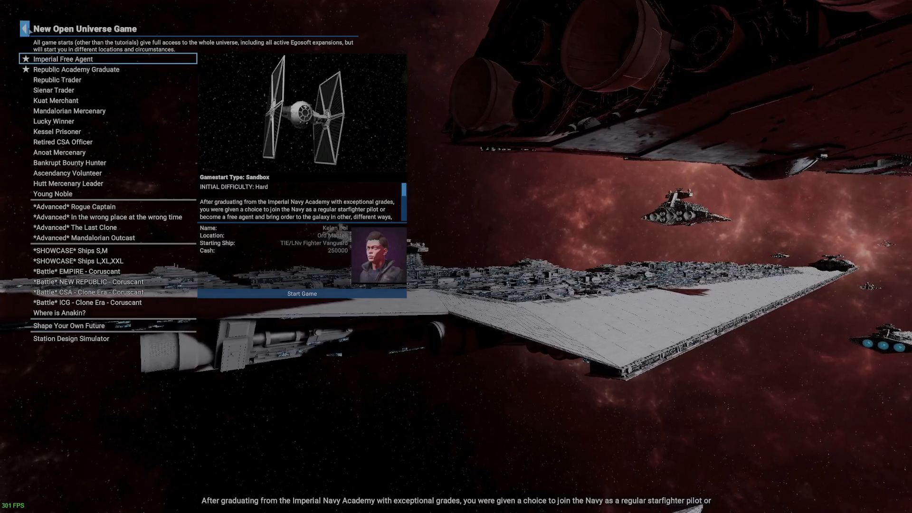